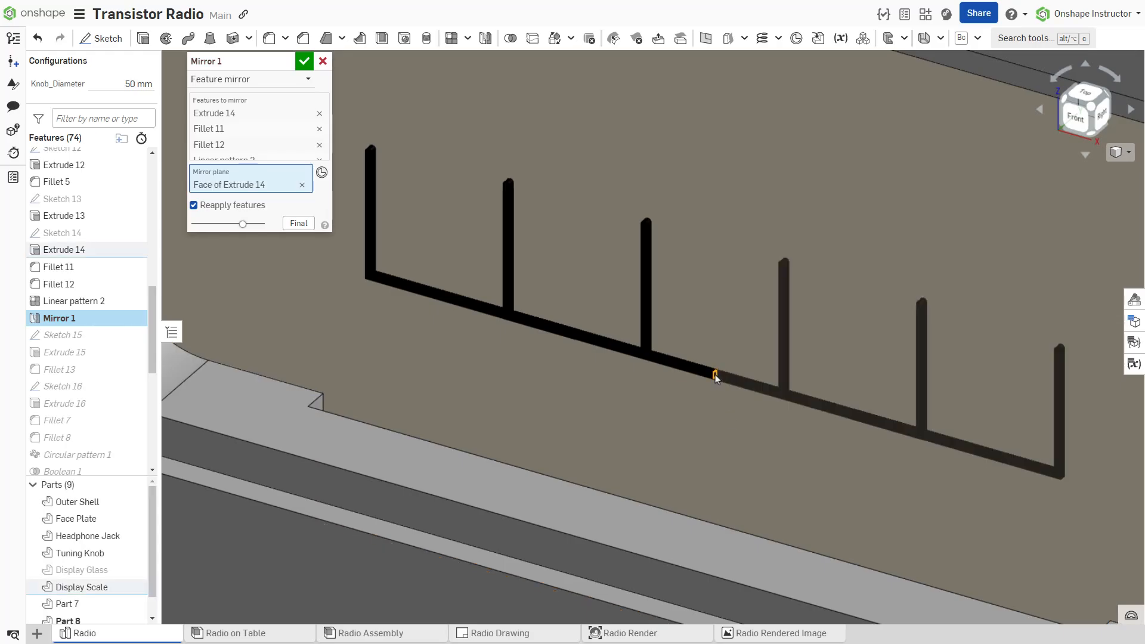
# Step: Begin a part mirror with Rocker_RHS chosen as the entity to mirror
pyautogui.click(304, 60)
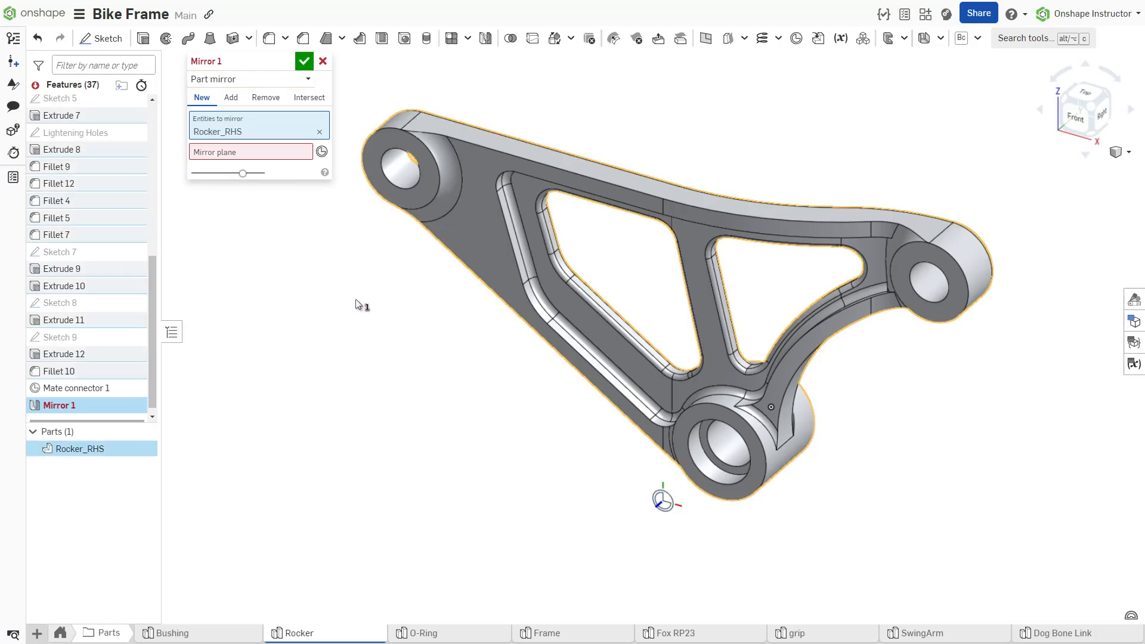
pyautogui.click(250, 151)
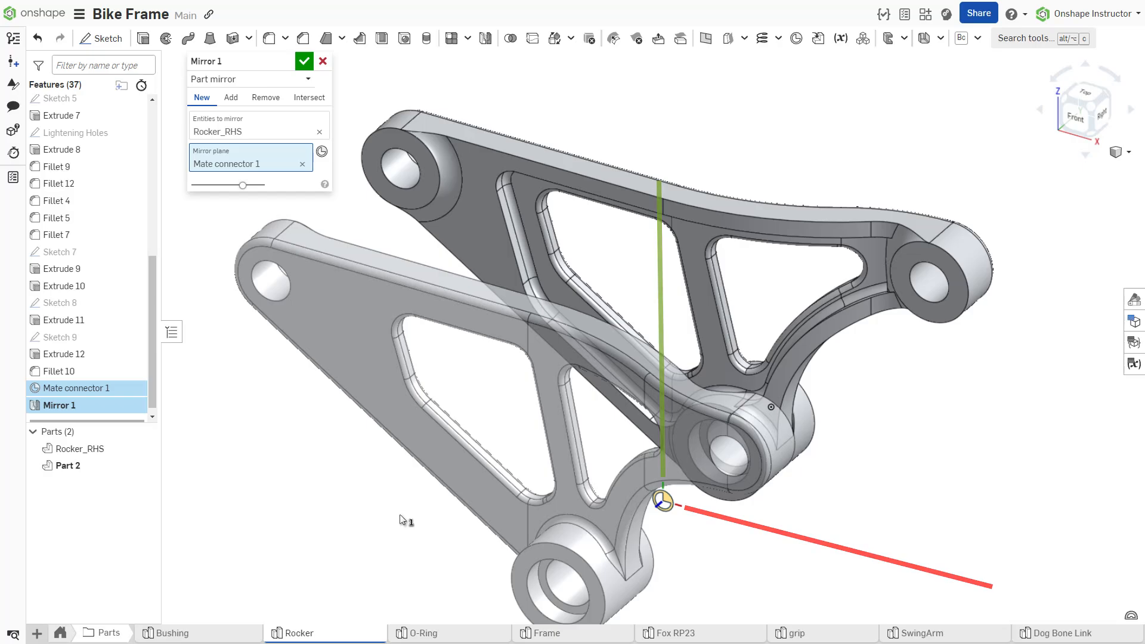
pyautogui.click(301, 164)
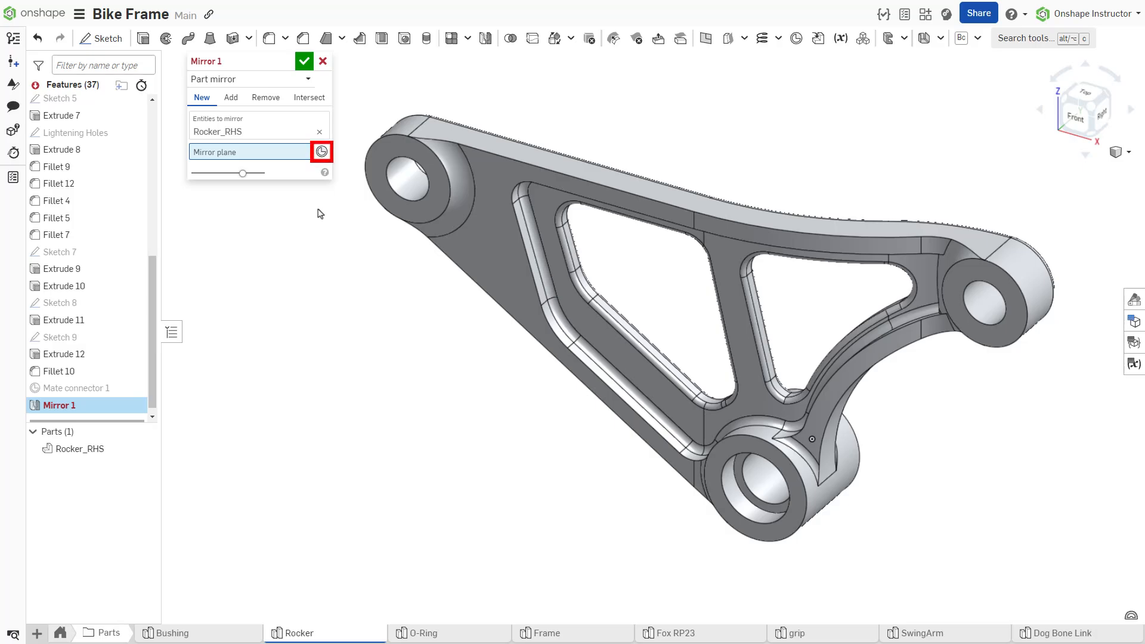
pyautogui.moveTo(645, 591)
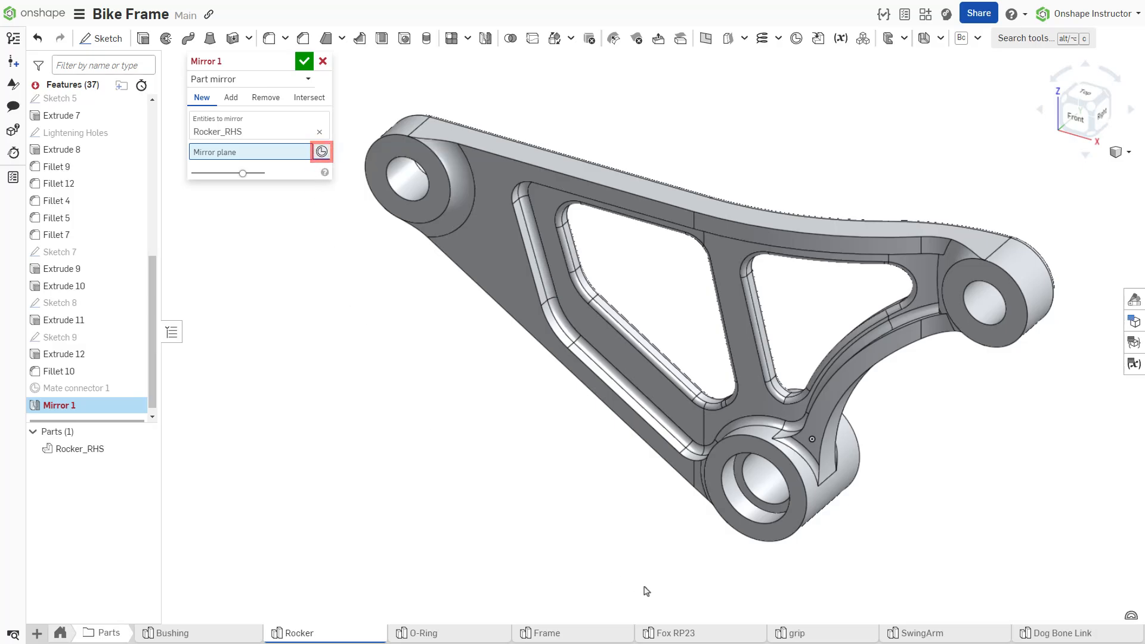
# Step: Mirror about a new mate connector on the Extrude 4 edge, moved 25 mm in Z
pyautogui.click(753, 489)
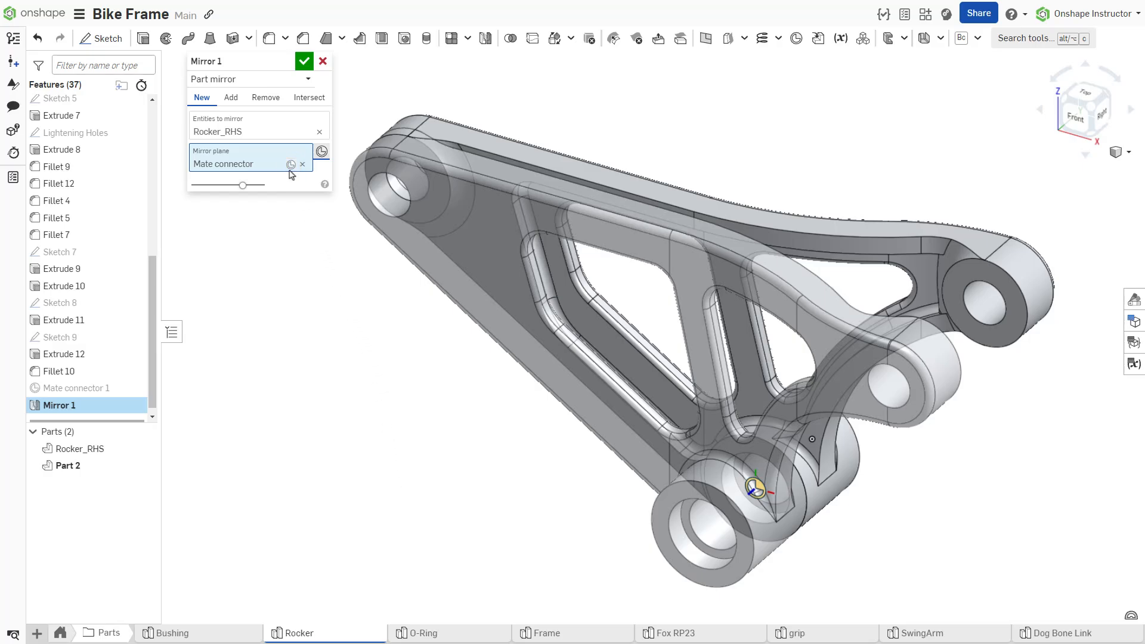
pyautogui.click(291, 164)
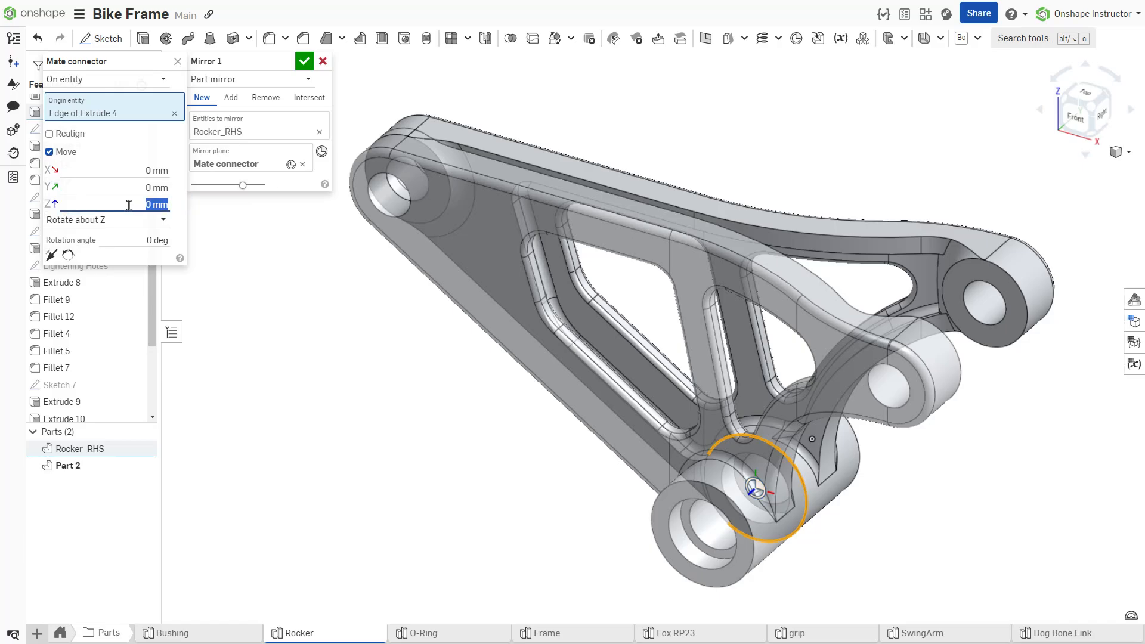
pyautogui.write('25')
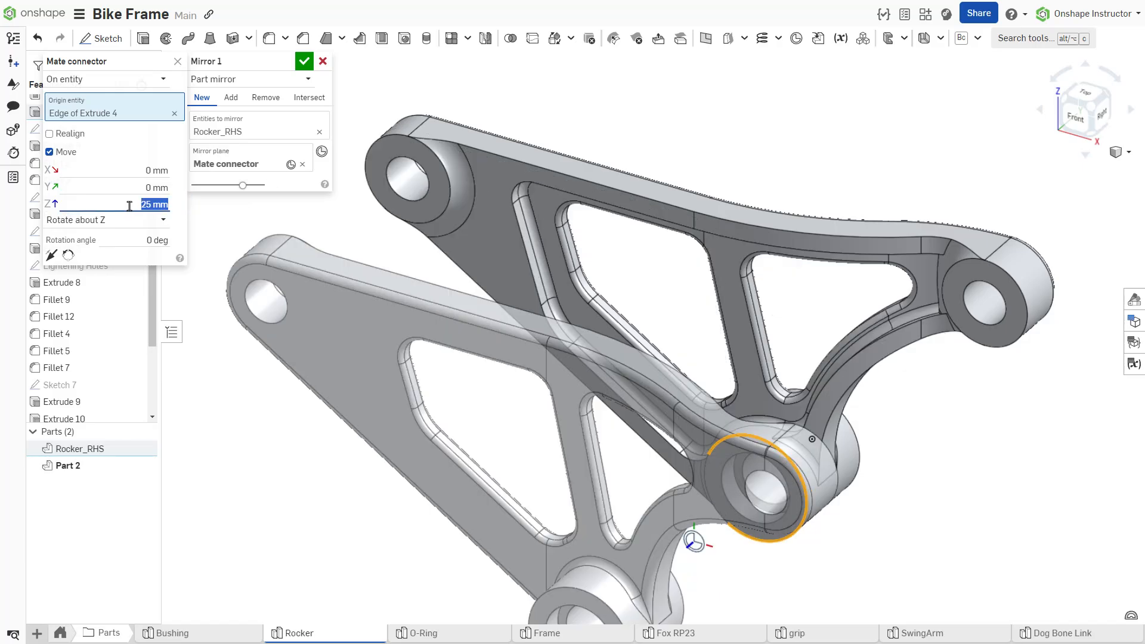
pyautogui.click(304, 61)
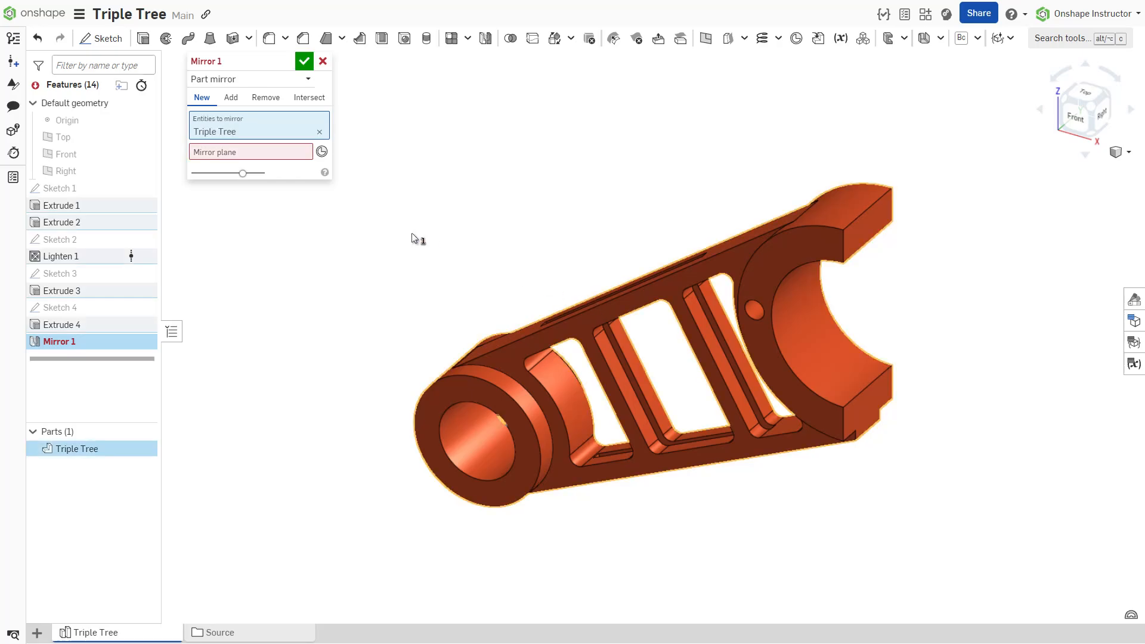
# Step: Mirror Triple Tree about the Right plane with Add, accept it, then show regeneration times
pyautogui.click(66, 171)
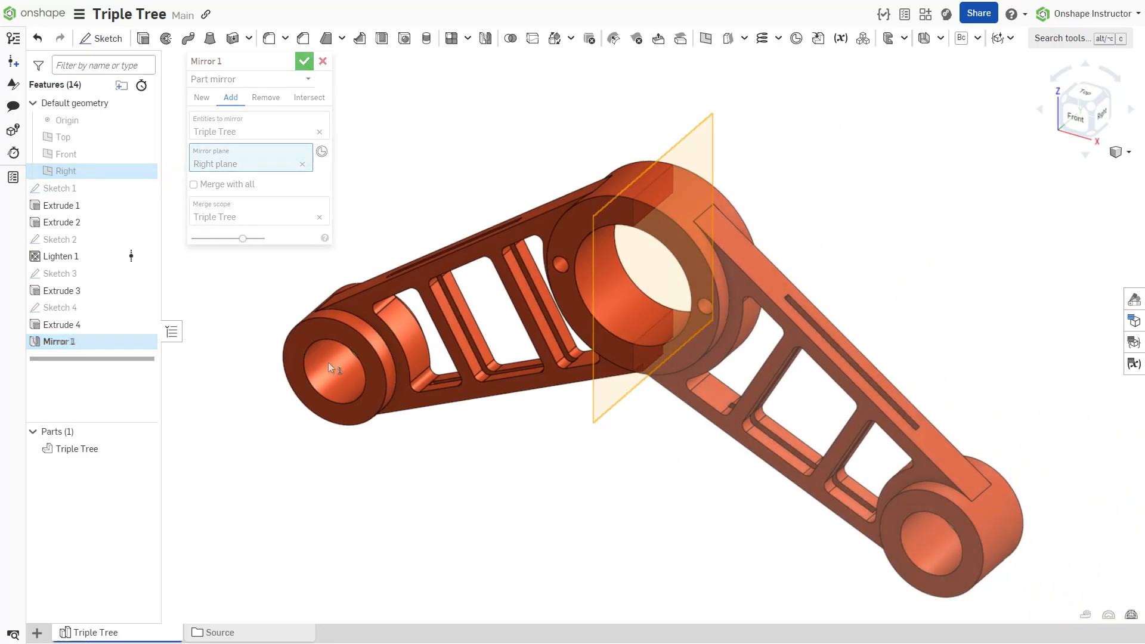
pyautogui.click(304, 61)
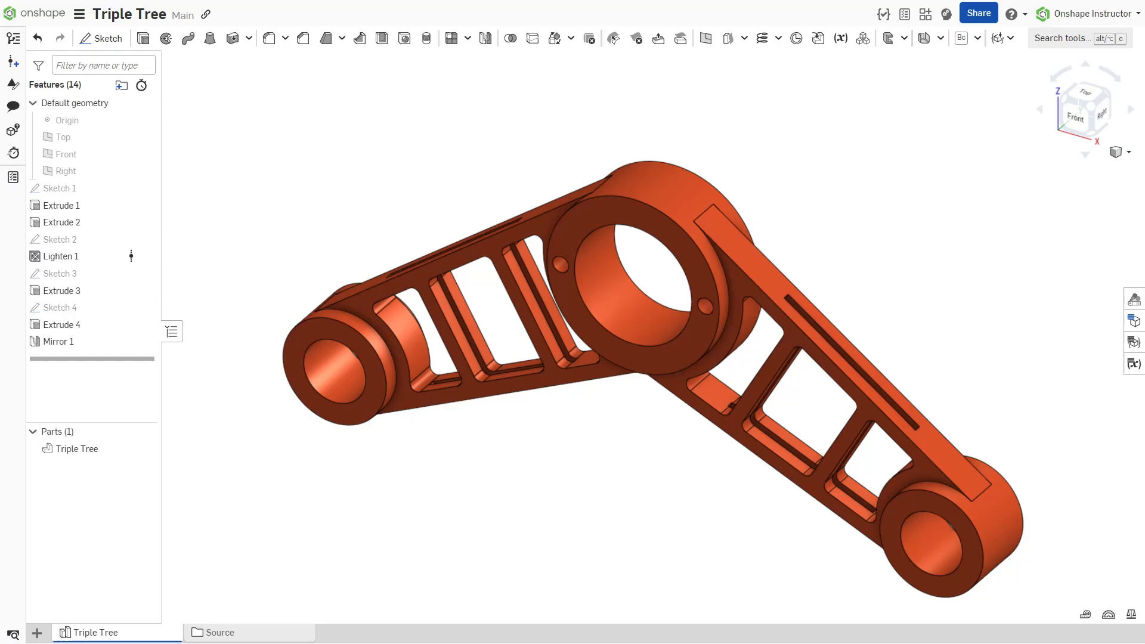
pyautogui.moveTo(142, 85)
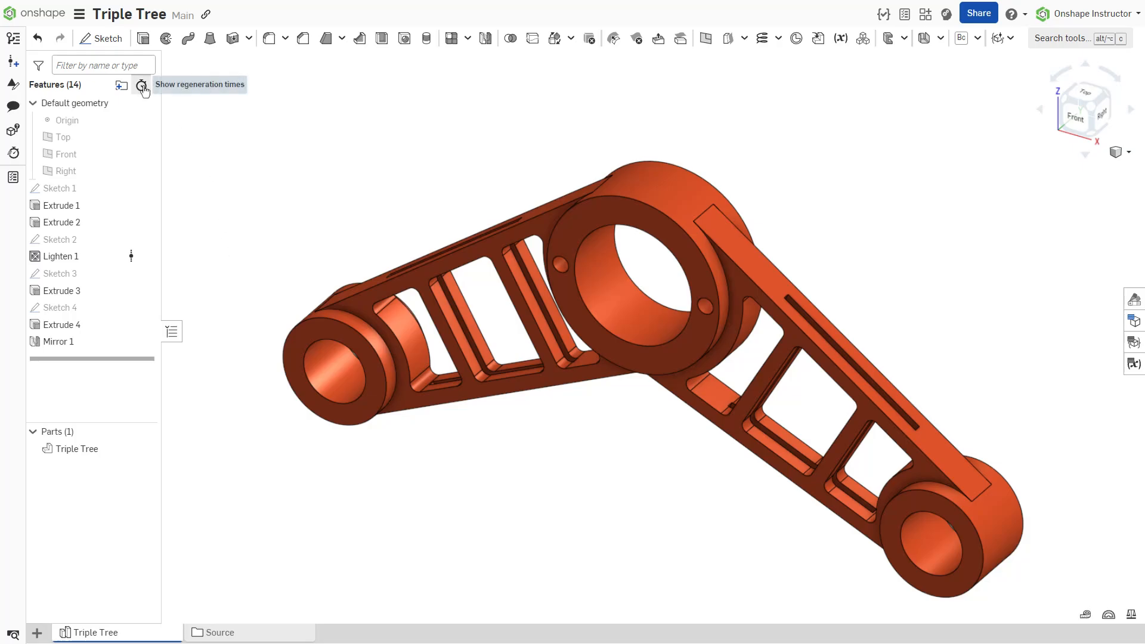
pyautogui.click(142, 86)
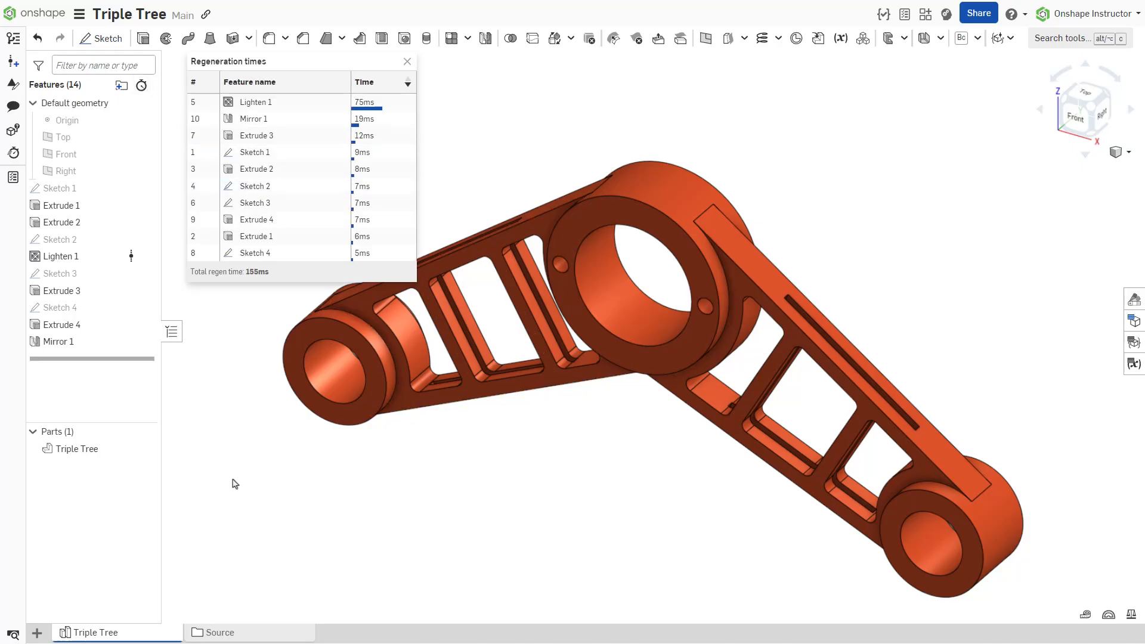